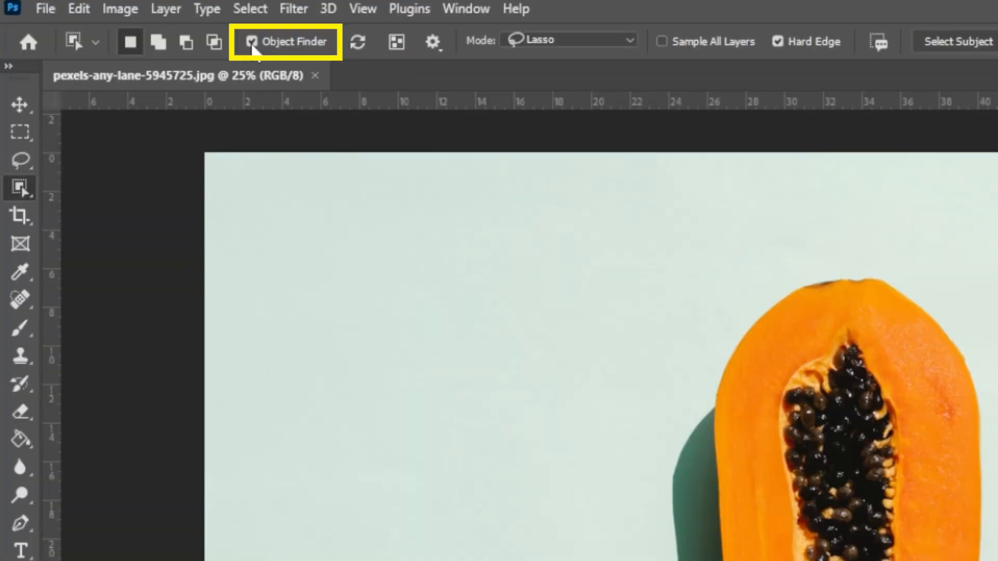
mouse_move(287, 41)
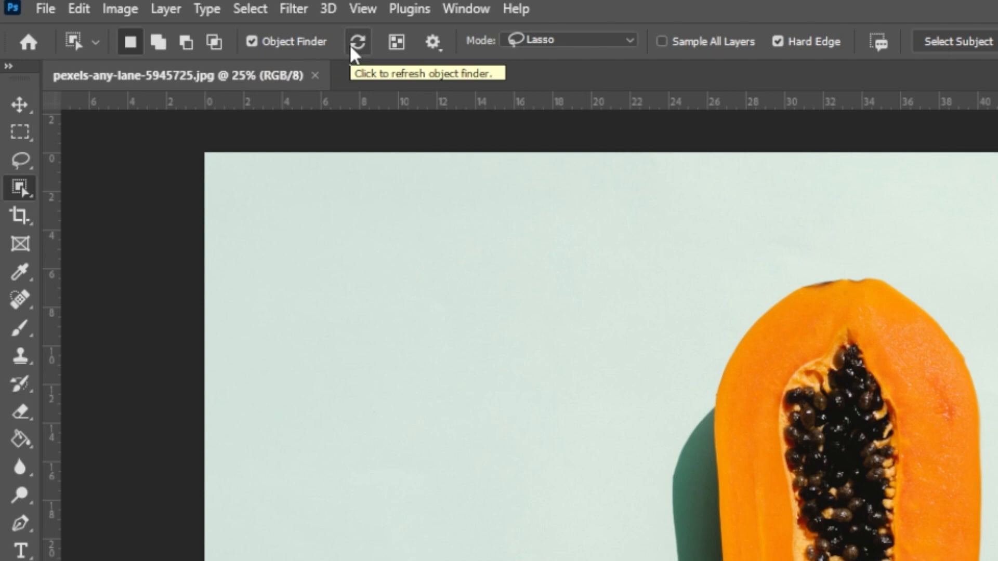
mouse_move(355, 78)
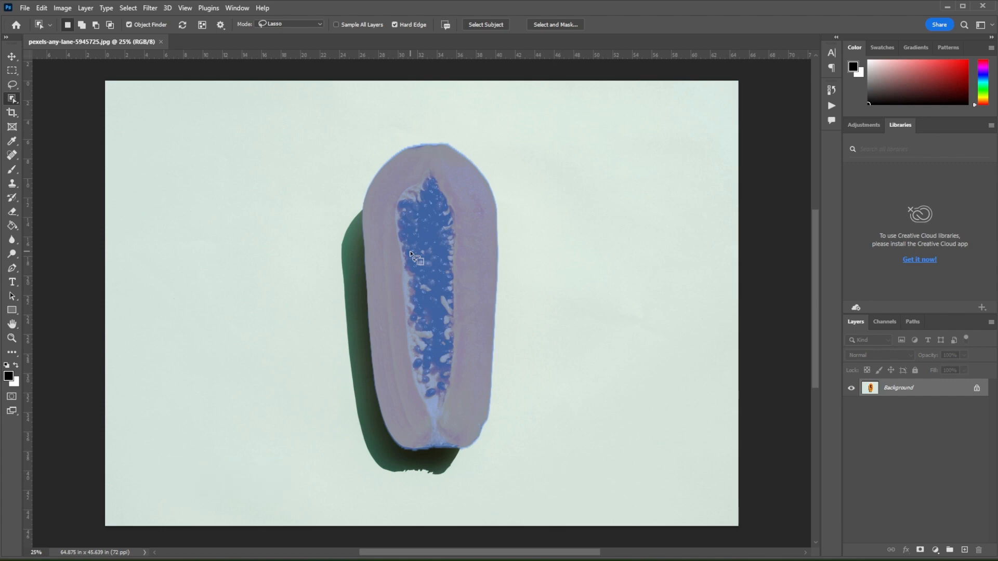
mouse_move(414, 261)
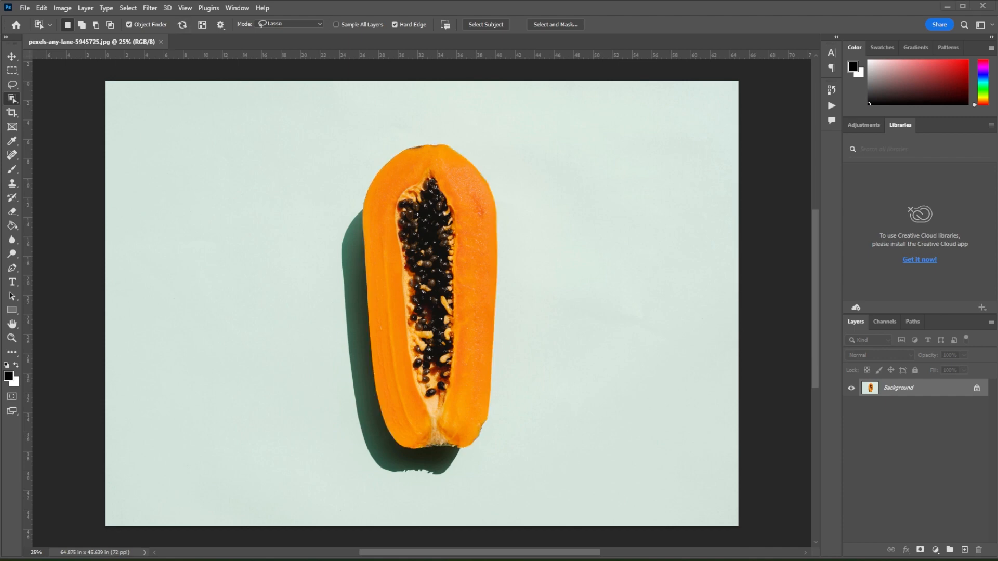
mouse_move(403, 250)
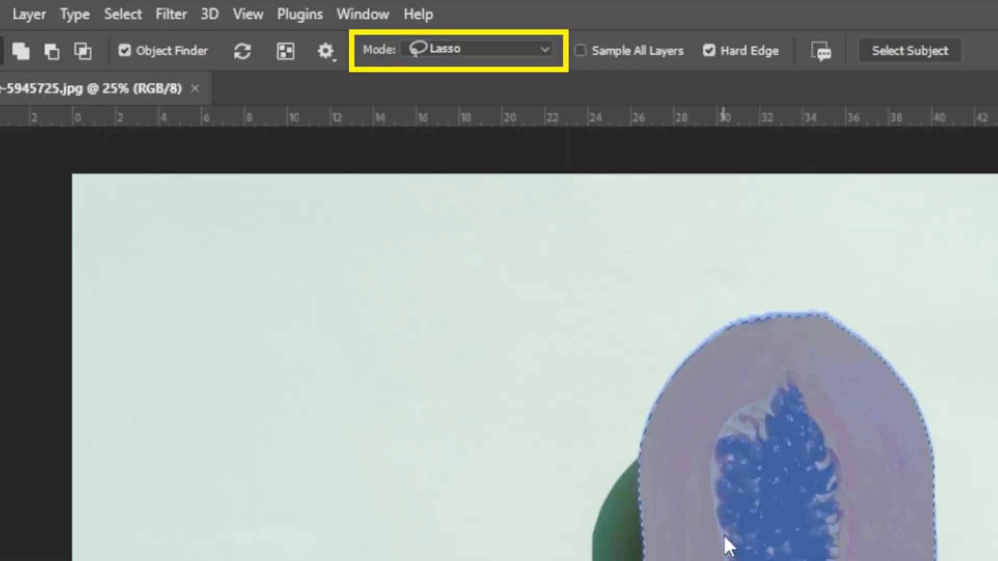
With Object Selection in Lasso mode, draw a loose loop so the papaya auto-selects without its shadow
left_click(476, 50)
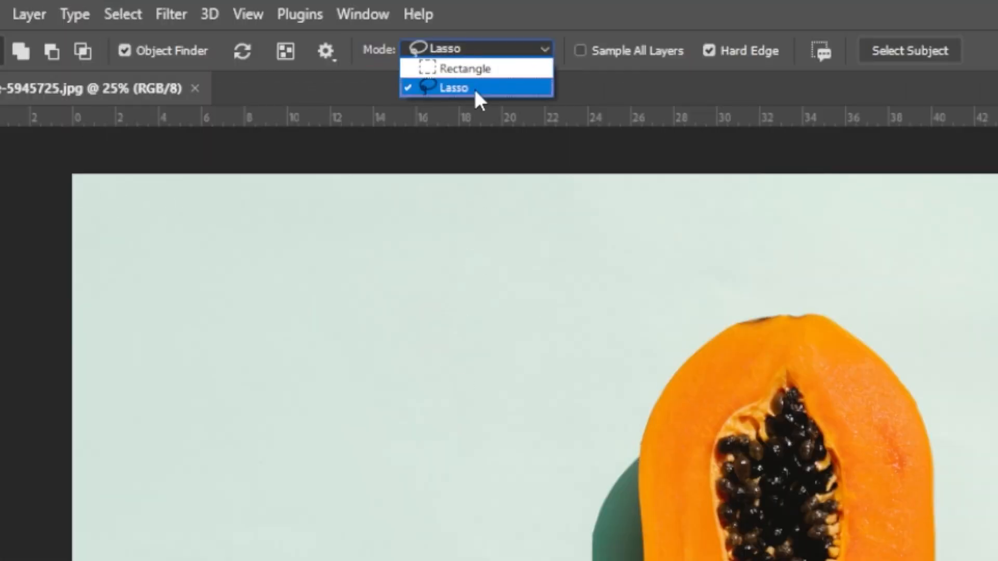
left_click(452, 87)
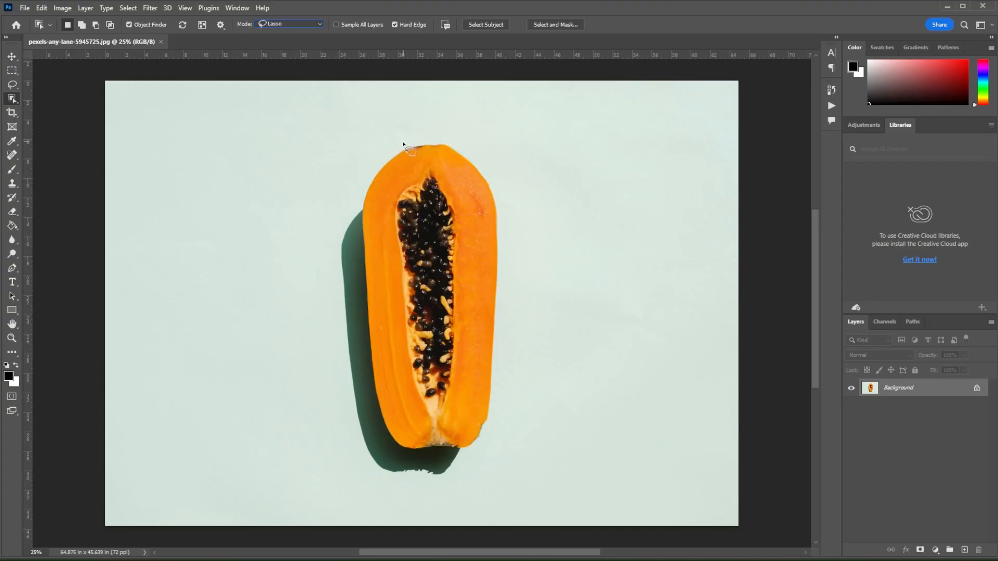
left_click_drag(410, 151, 358, 219)
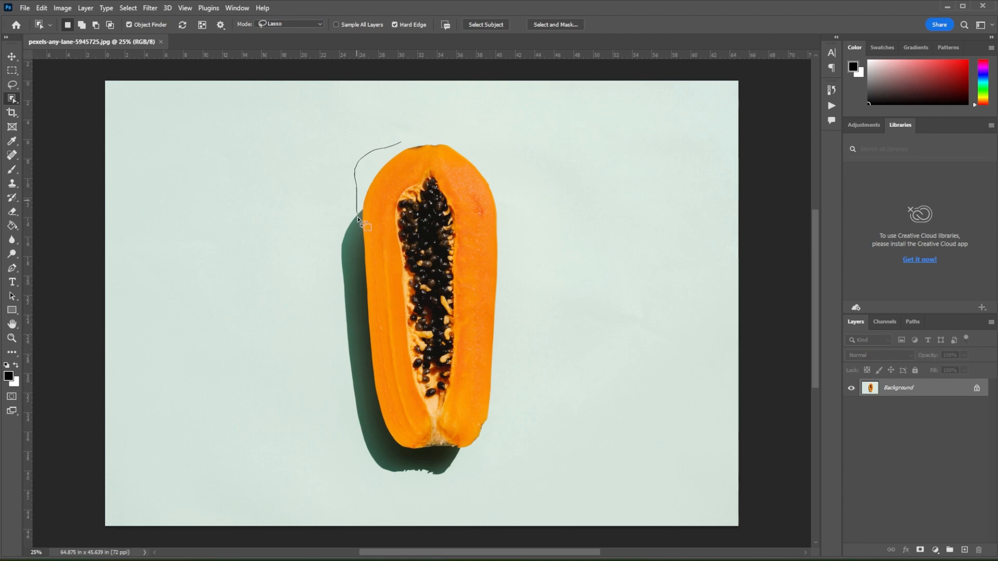
left_click_drag(356, 219, 503, 366)
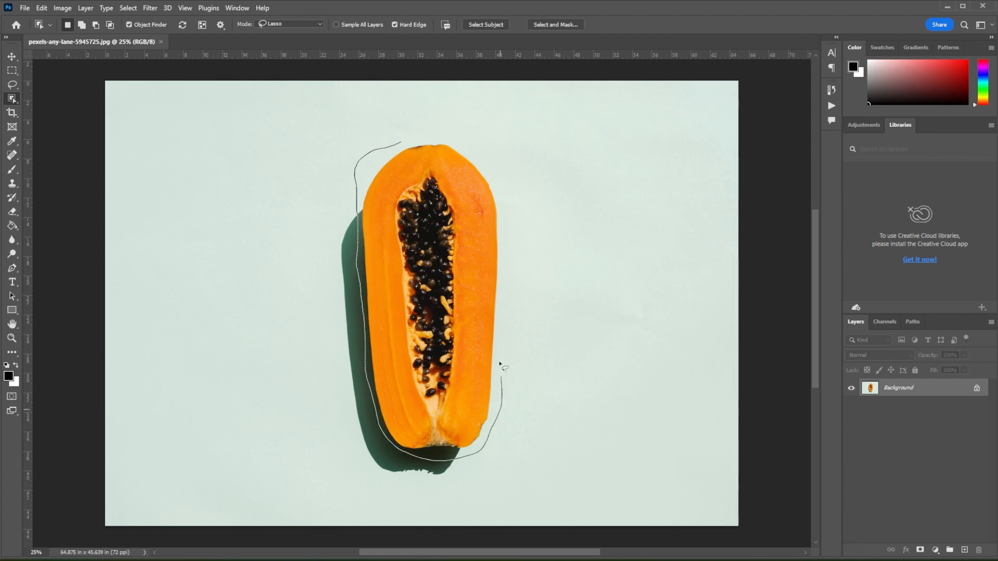
left_click(506, 366)
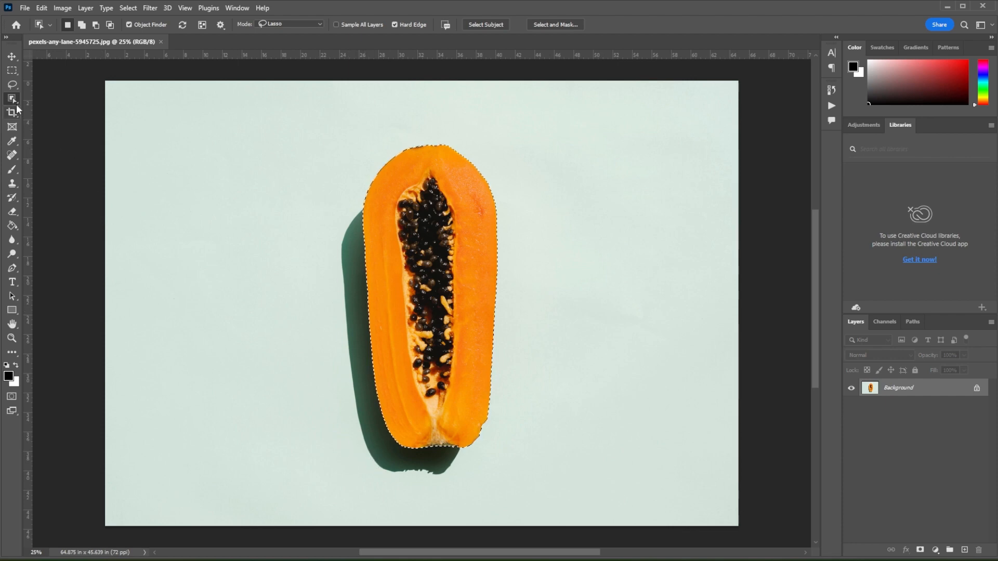
Switch to the Quick Selection tool and adjust its brush size to touch up the bottom edge
left_click(11, 98)
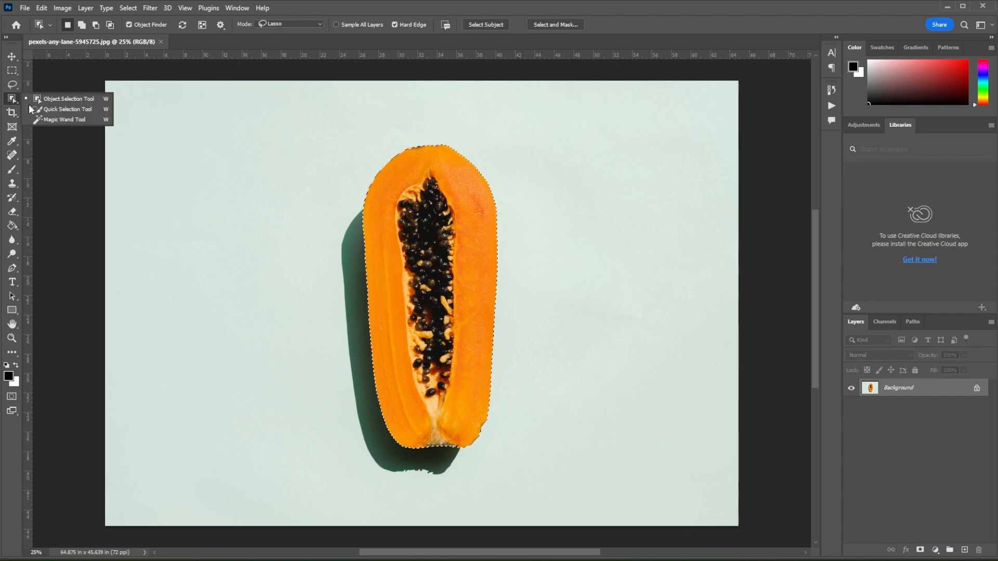
left_click(67, 109)
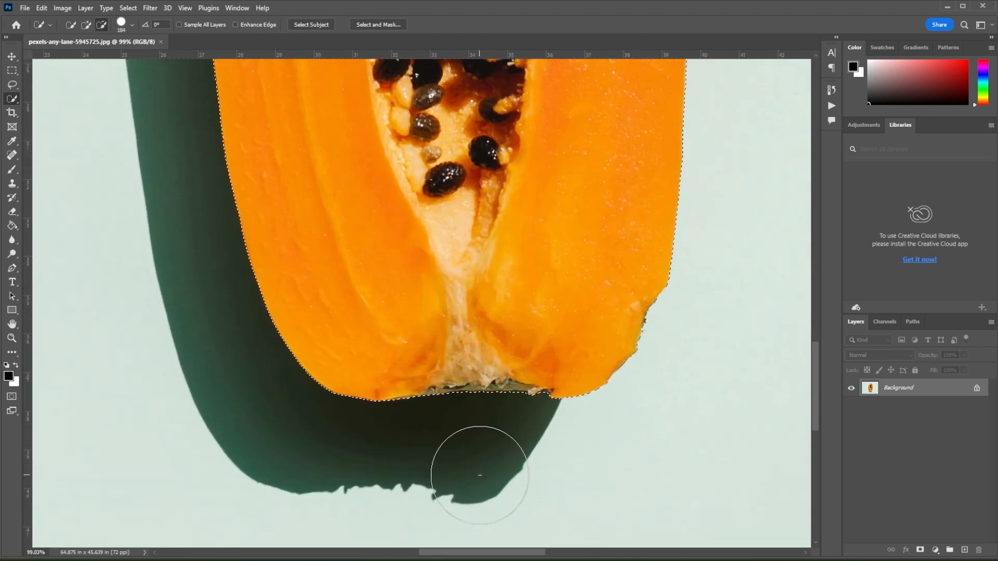
mouse_move(174, 345)
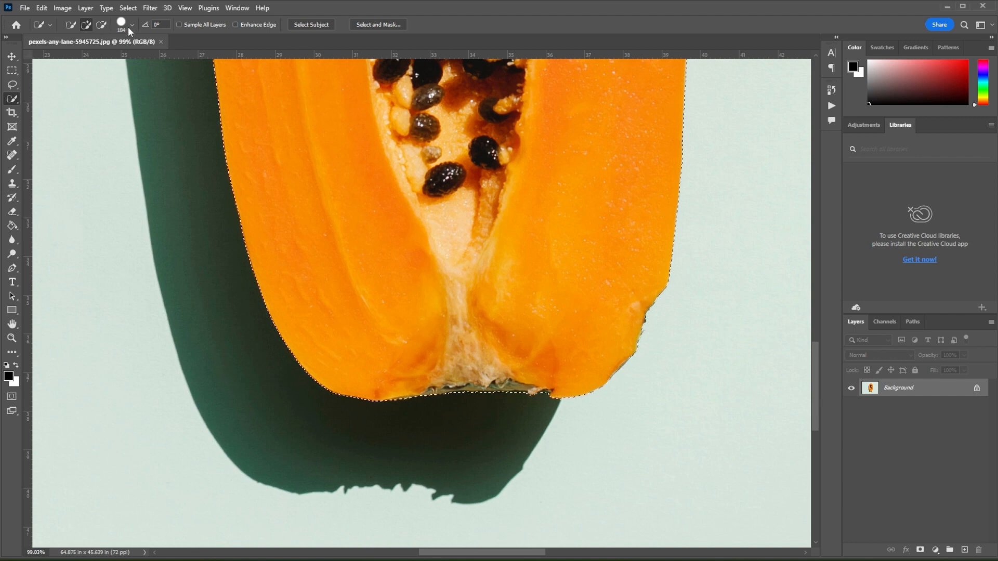
left_click(131, 25)
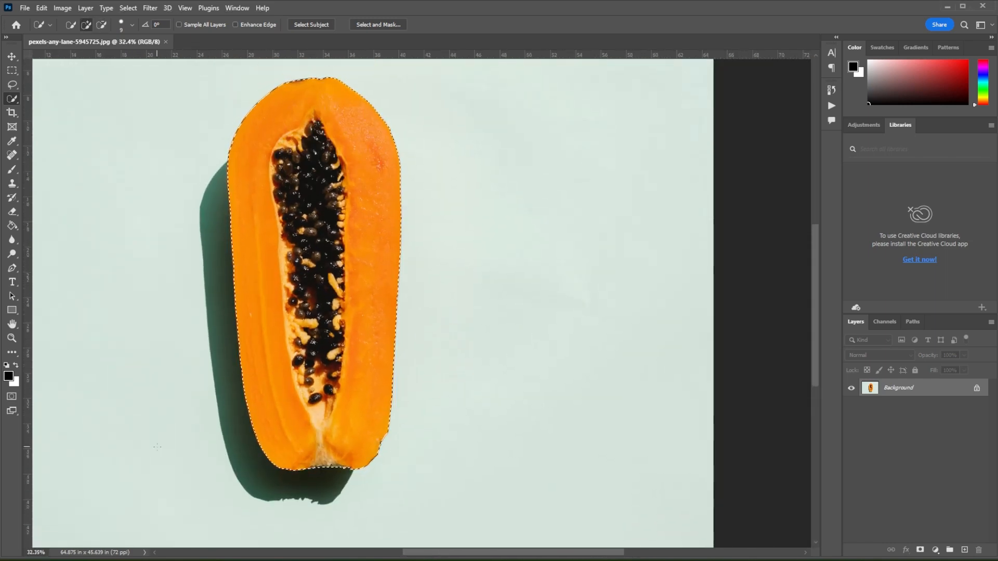
Duplicate the papaya to Layer 1 (Ctrl+J), then lasso the papaya and shadow on the Background layer
key("ctrl+j")
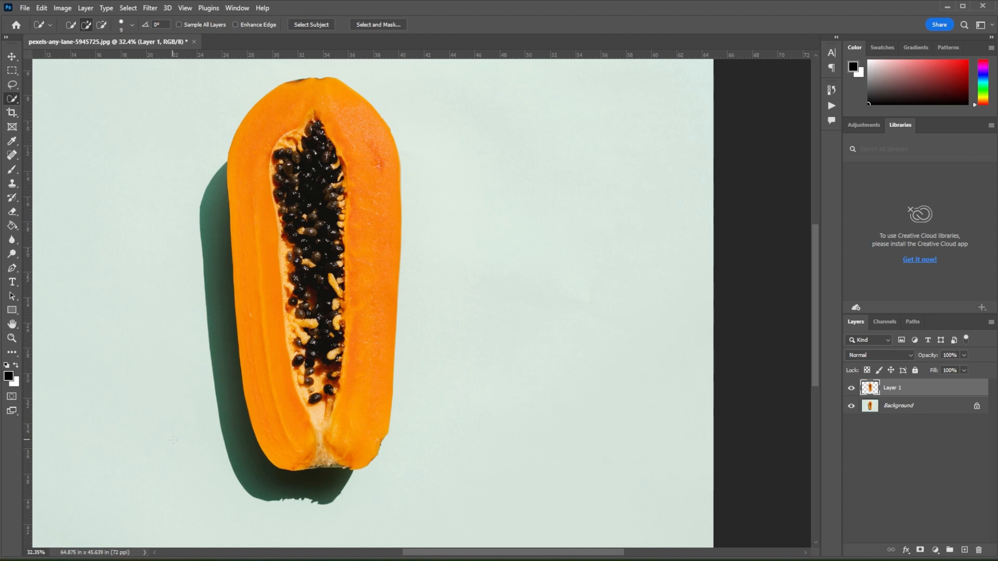
left_click(897, 406)
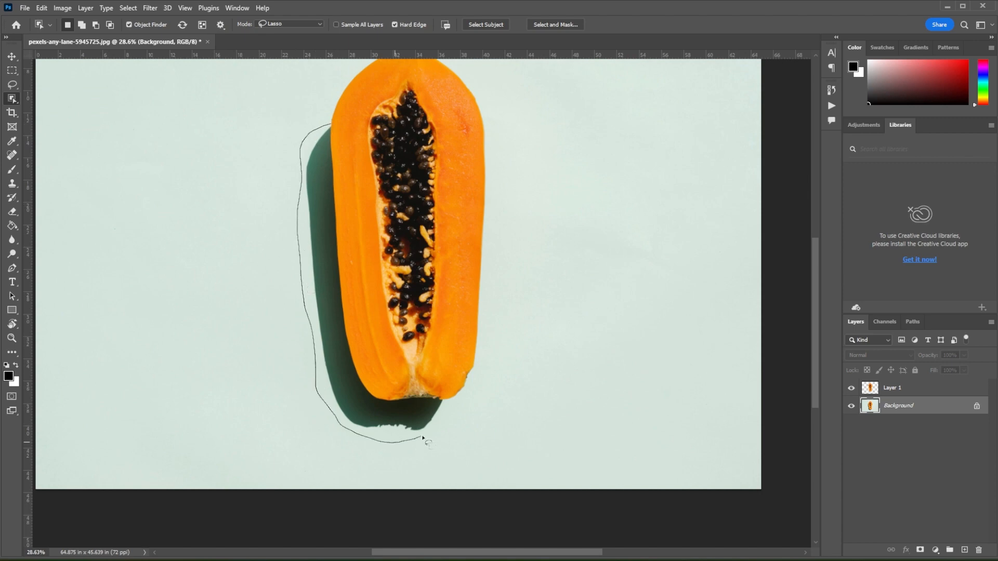
left_click_drag(426, 443, 334, 131)
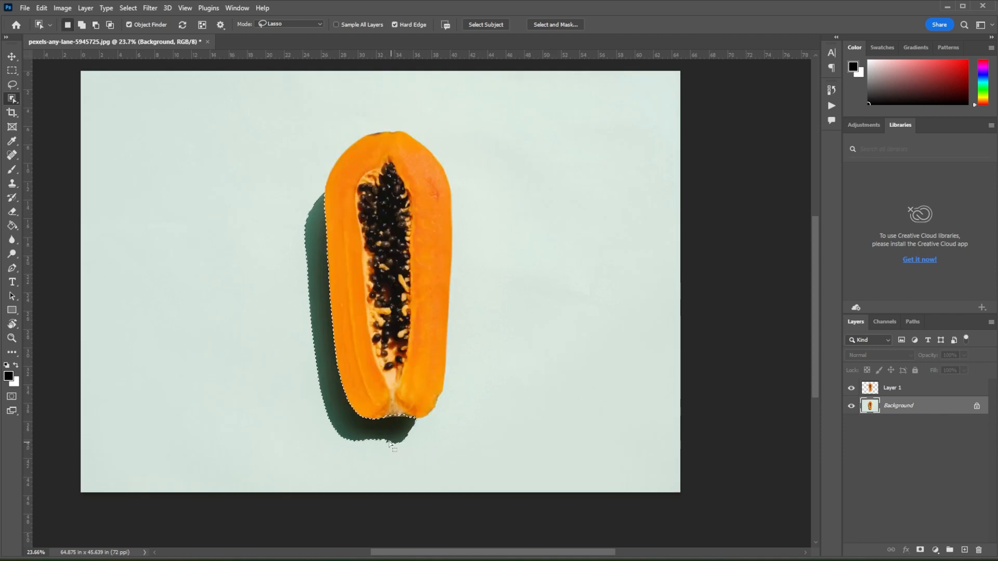
right_click(392, 446)
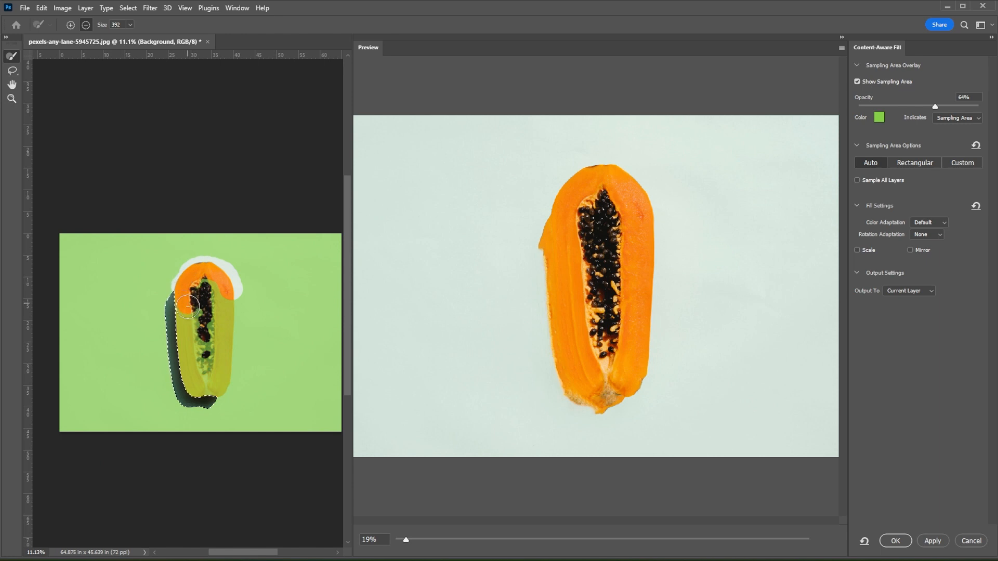
Paint the papaya out of the Content-Aware Fill sampling area and apply the fill
left_click_drag(186, 305, 194, 388)
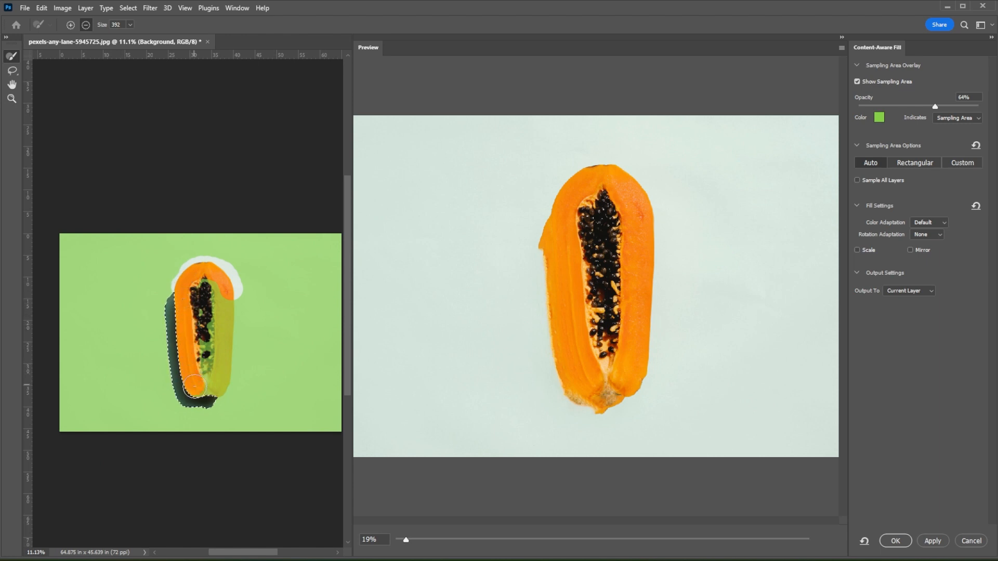
left_click_drag(194, 388, 231, 299)
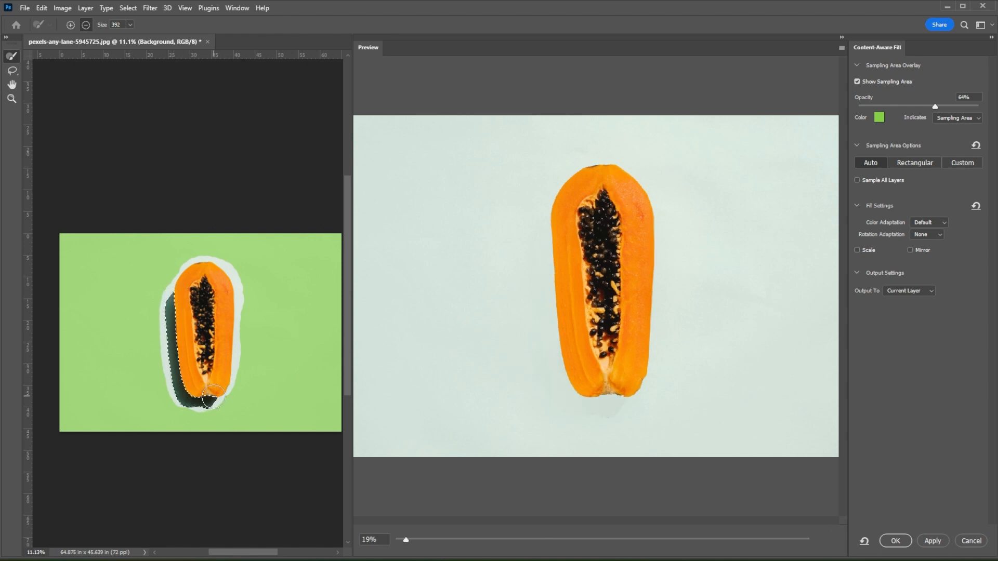
left_click(932, 544)
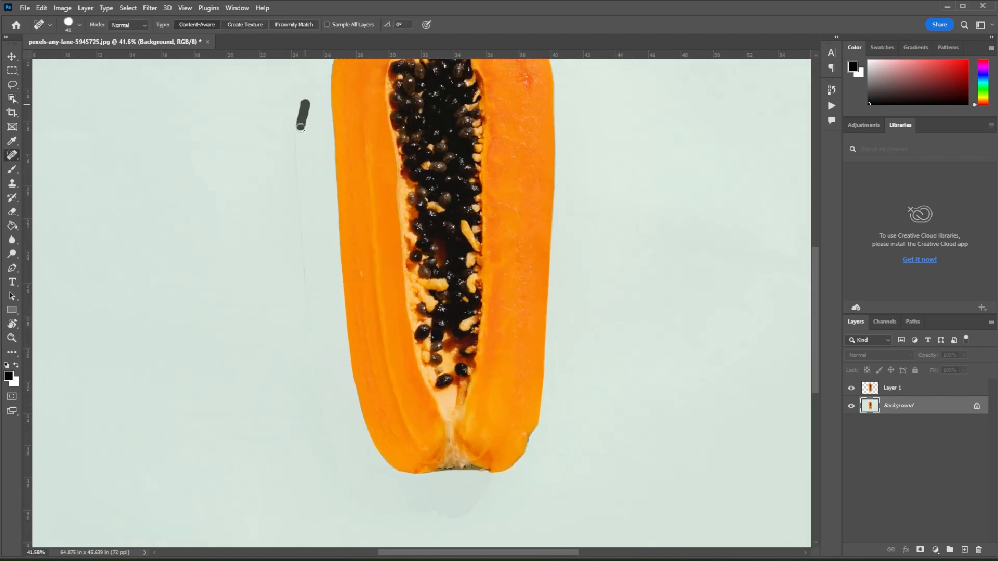
Heal the leftover shadow marks left of and below the papaya with the Spot Healing Brush
left_click_drag(302, 117, 306, 315)
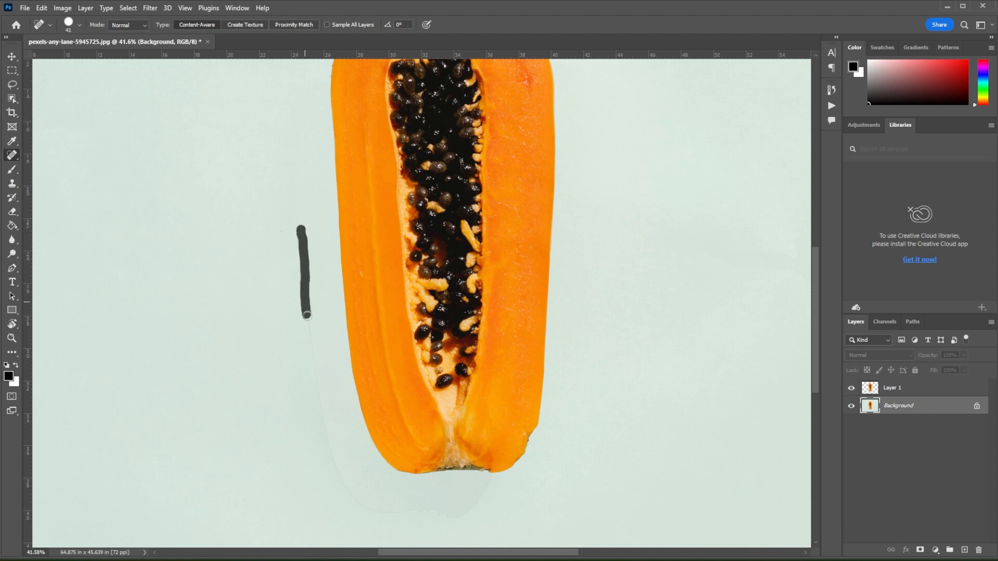
left_click_drag(302, 312, 468, 513)
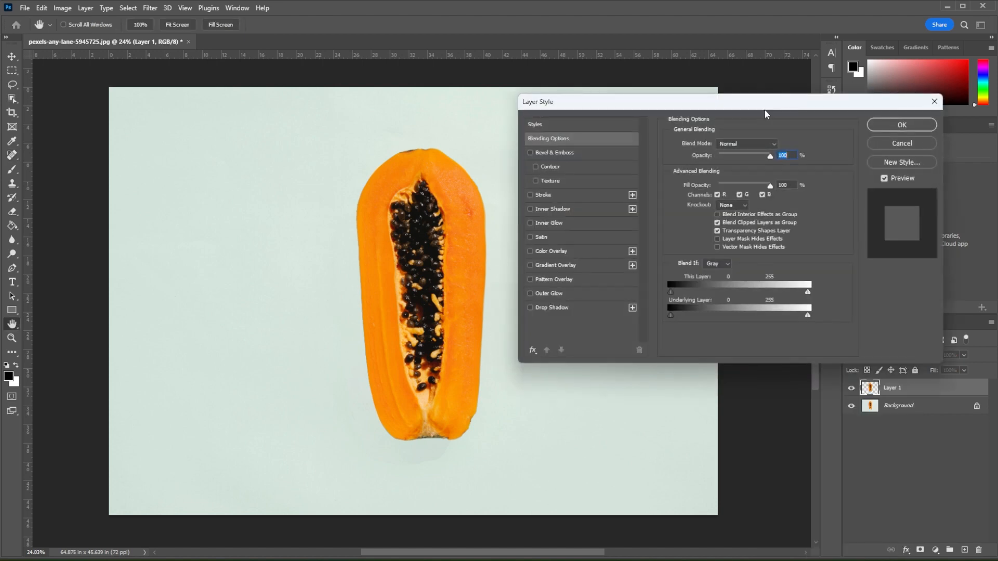
Enable Drop Shadow on Layer 1 with an angle of about 155° and apply it
left_click(529, 307)
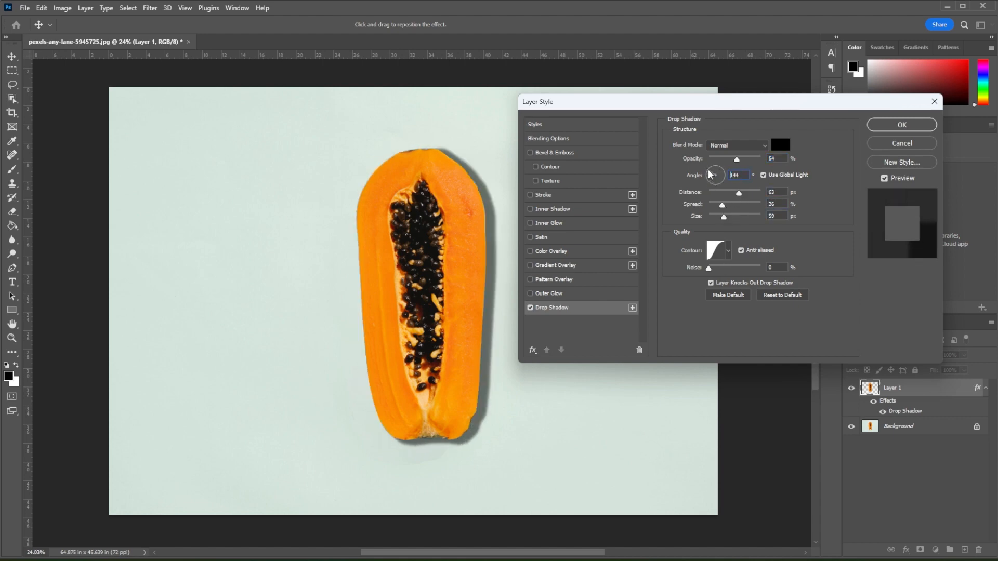
left_click_drag(717, 175, 714, 170)
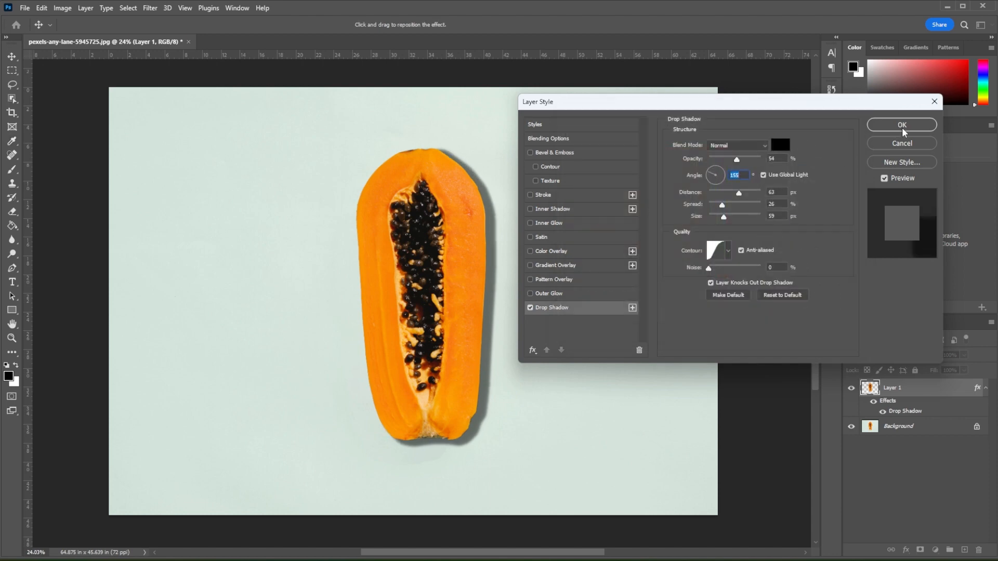
left_click(901, 125)
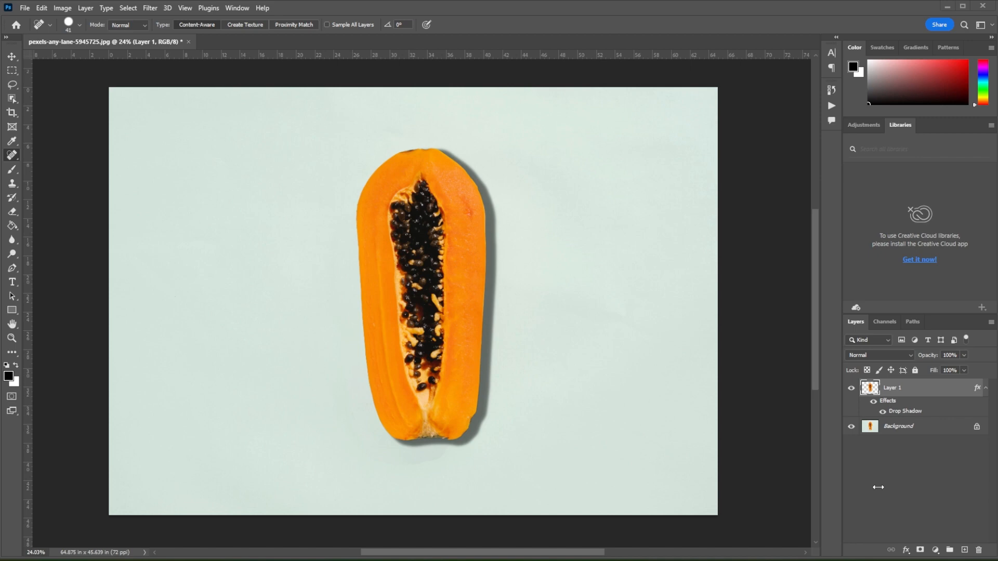
mouse_move(881, 491)
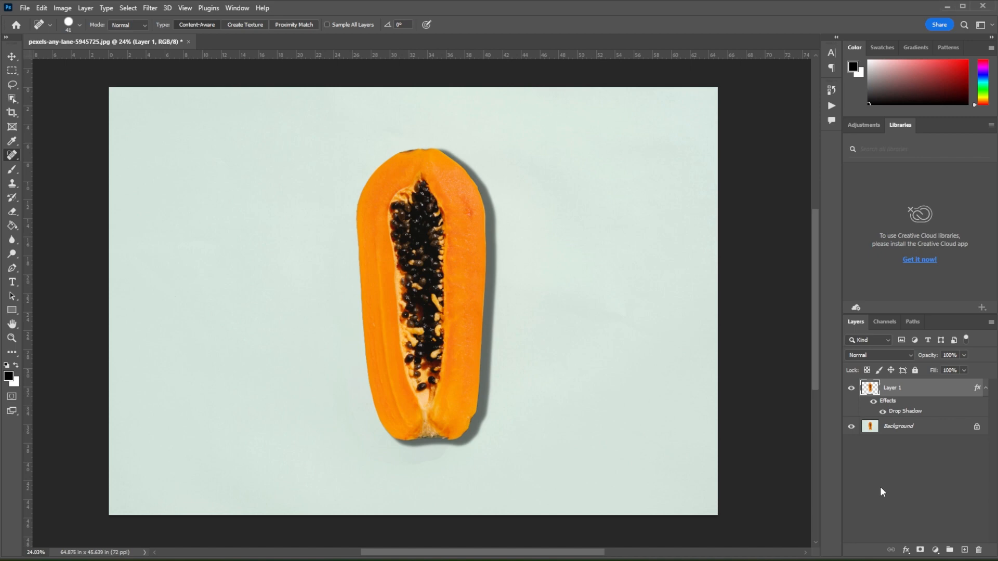